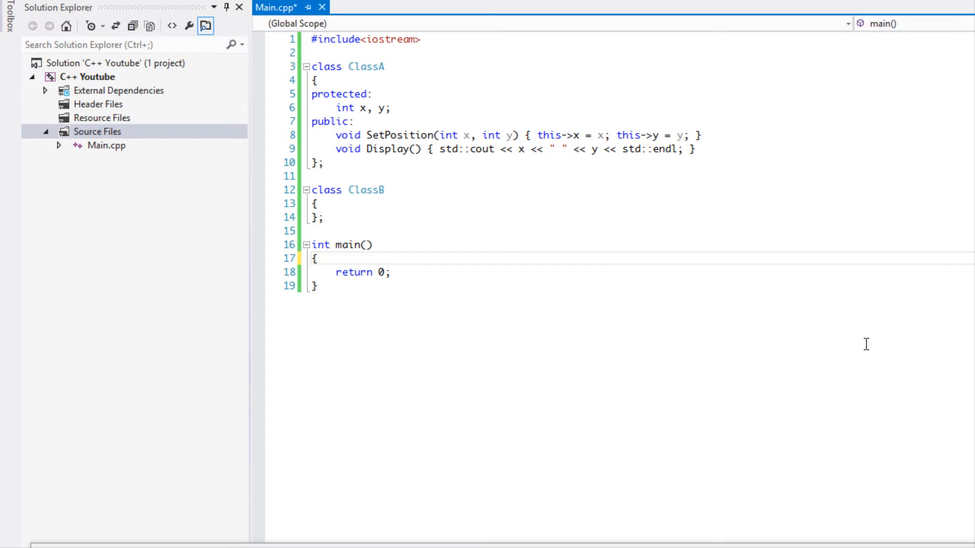
mouse_move(825, 141)
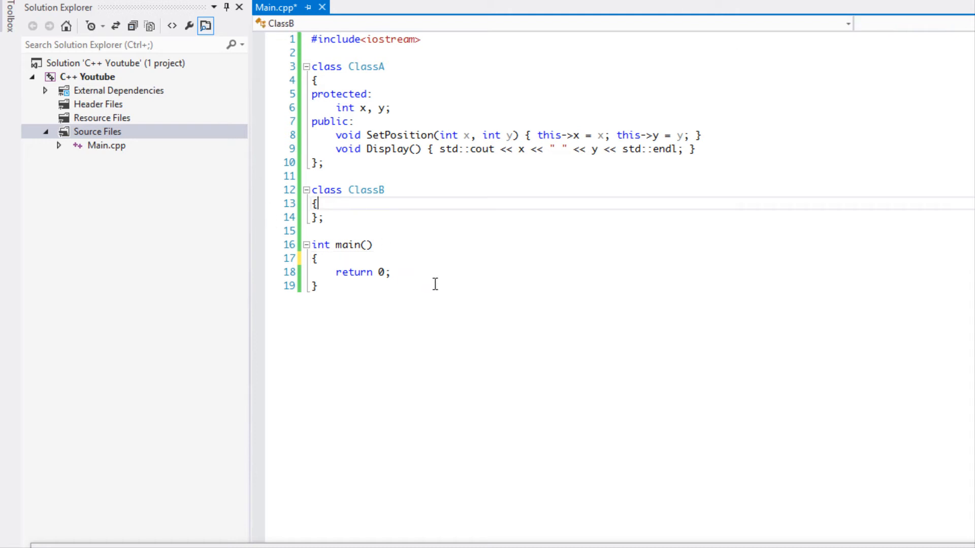
- Declare the pointers 'ClassA *ca;' and 'ClassB *cb;' at the start of main()
left_click(317, 259)
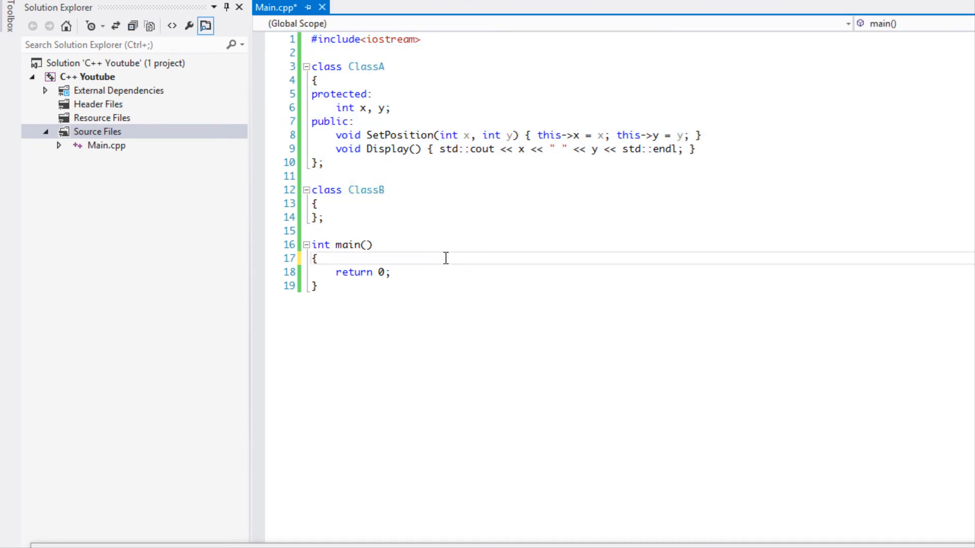
type("Class")
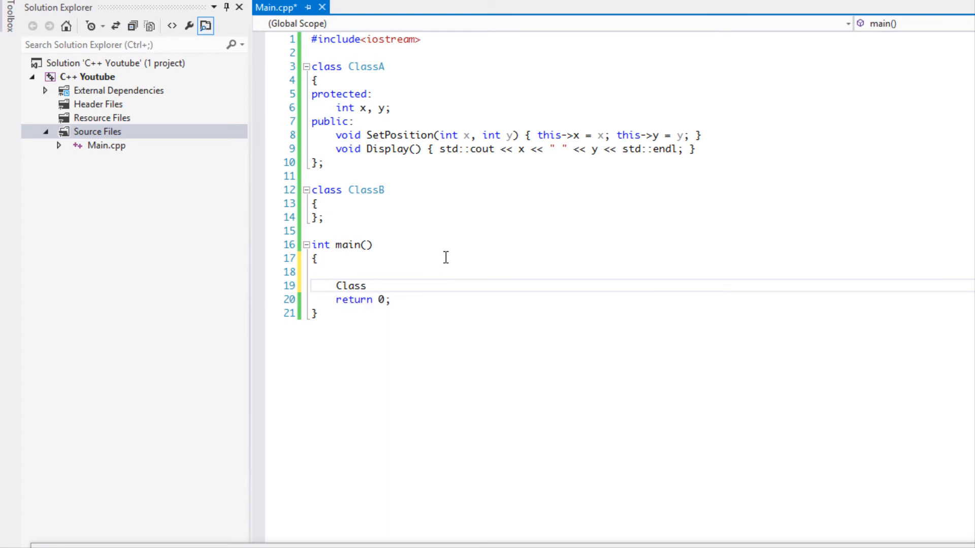
type("A *")
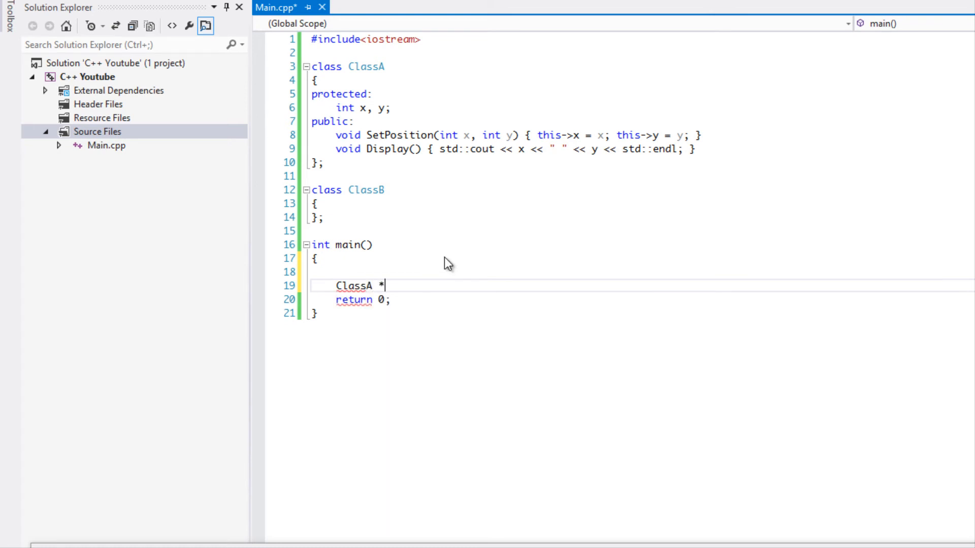
type("ca;")
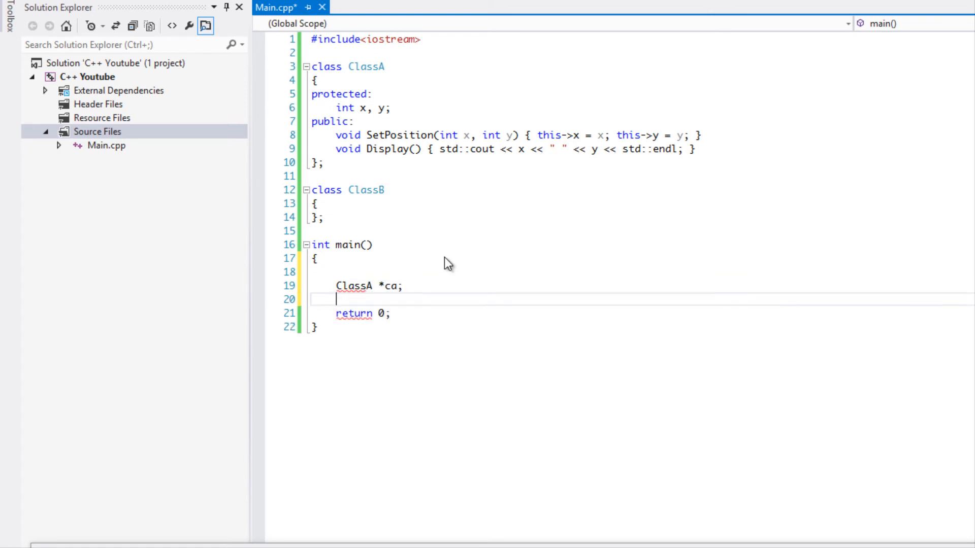
type("Classb")
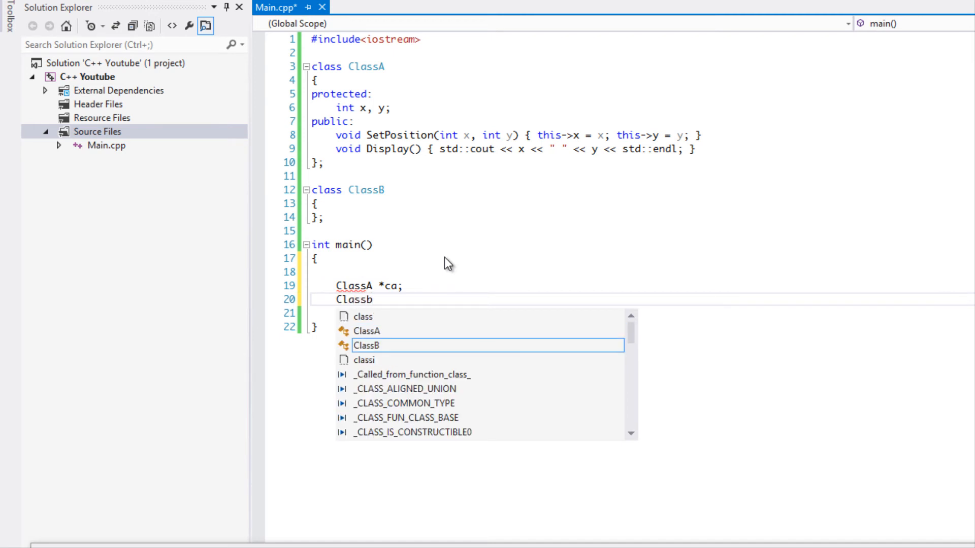
type("*b;")
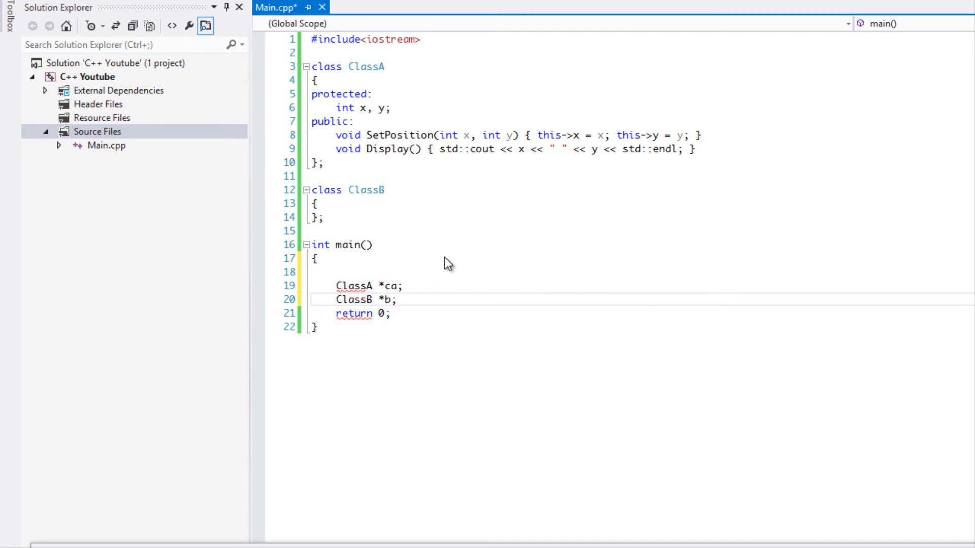
type("c")
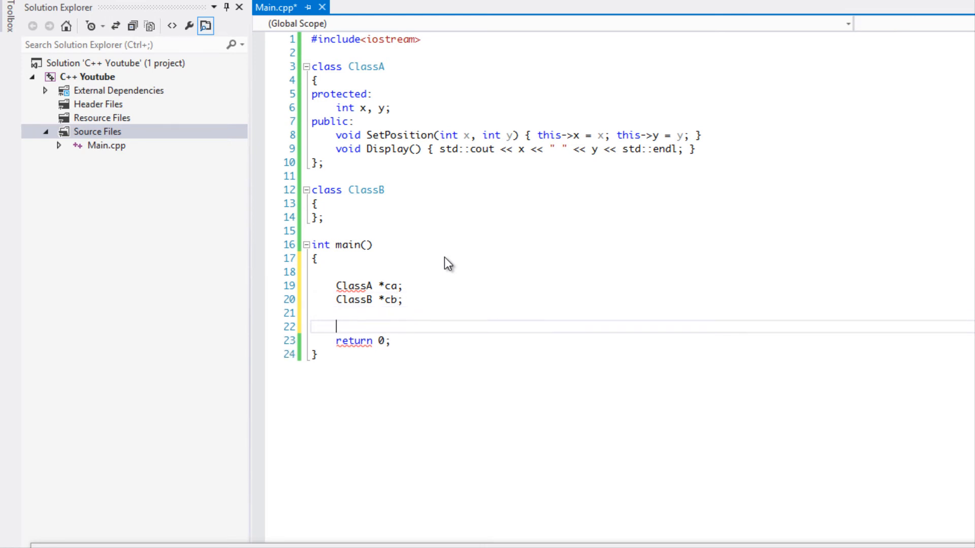
- Add the statement 'ca = reinterpret_cast<ClassA*>(cb);' above return 0 in main()
type("ca = reinterpret_cast<")
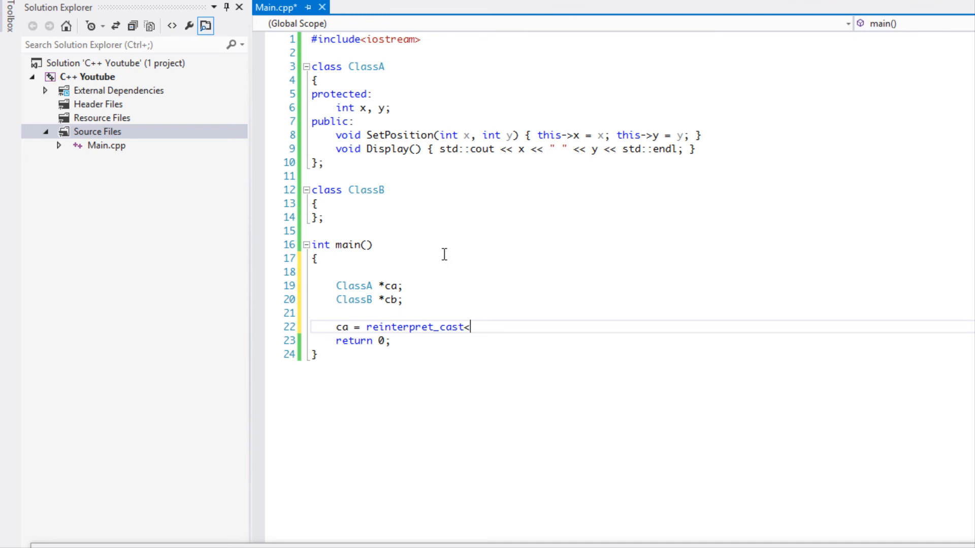
type("Class")
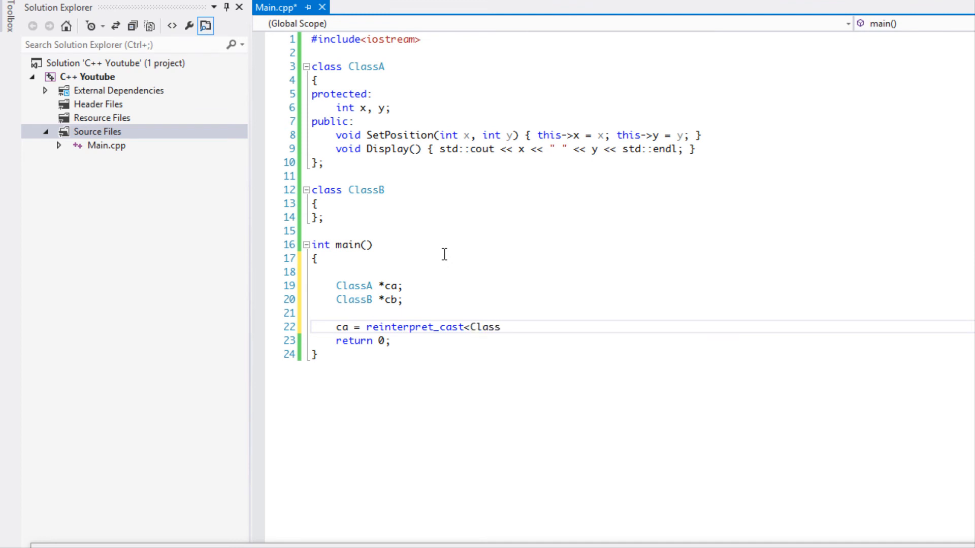
type("A*>(c")
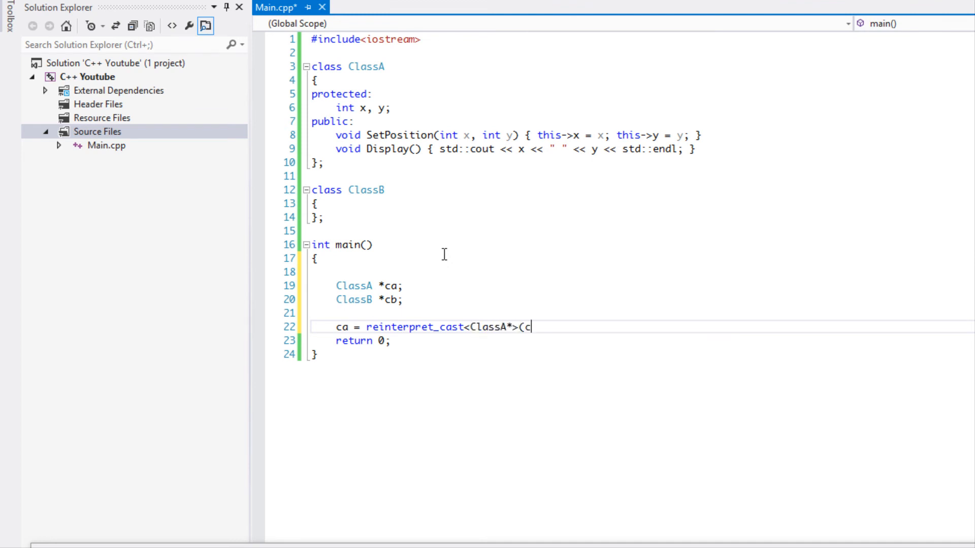
type("b);")
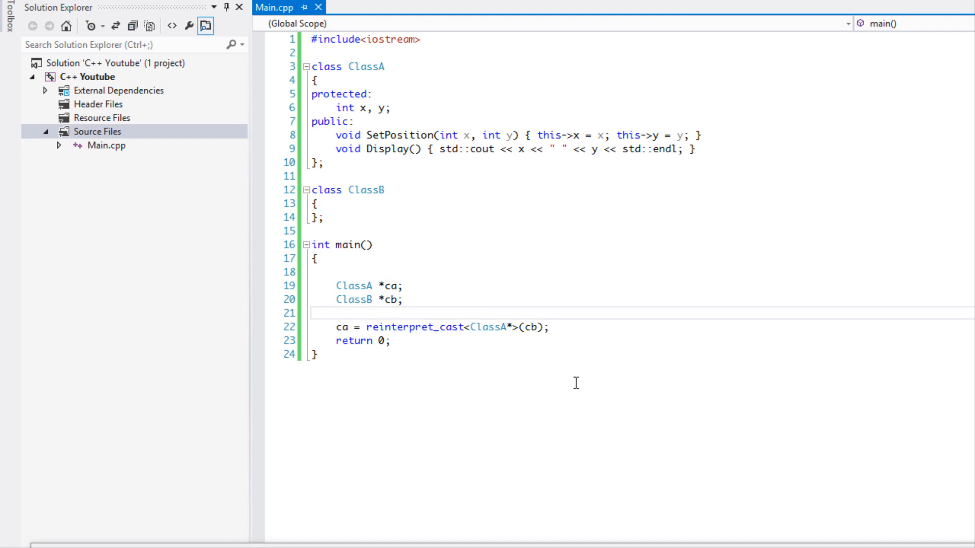
mouse_move(578, 388)
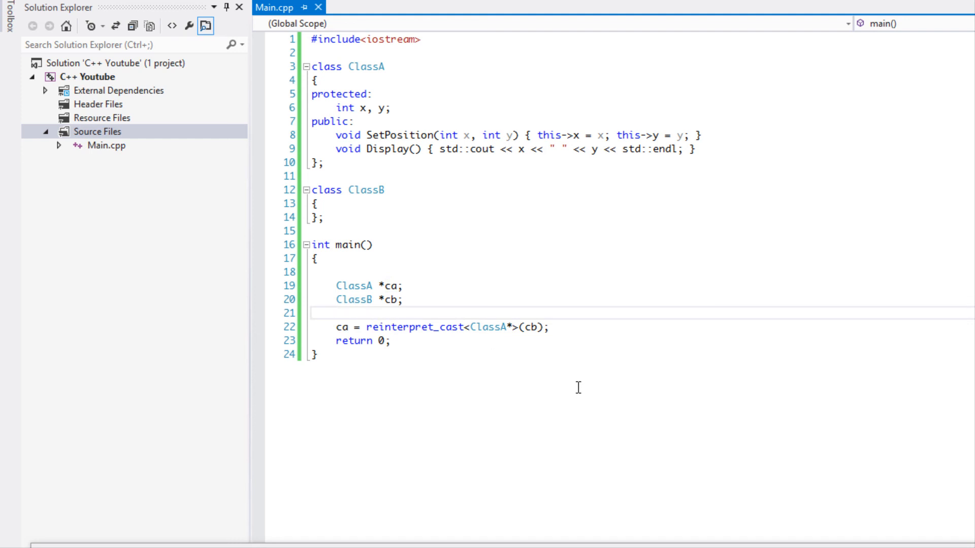
mouse_move(577, 380)
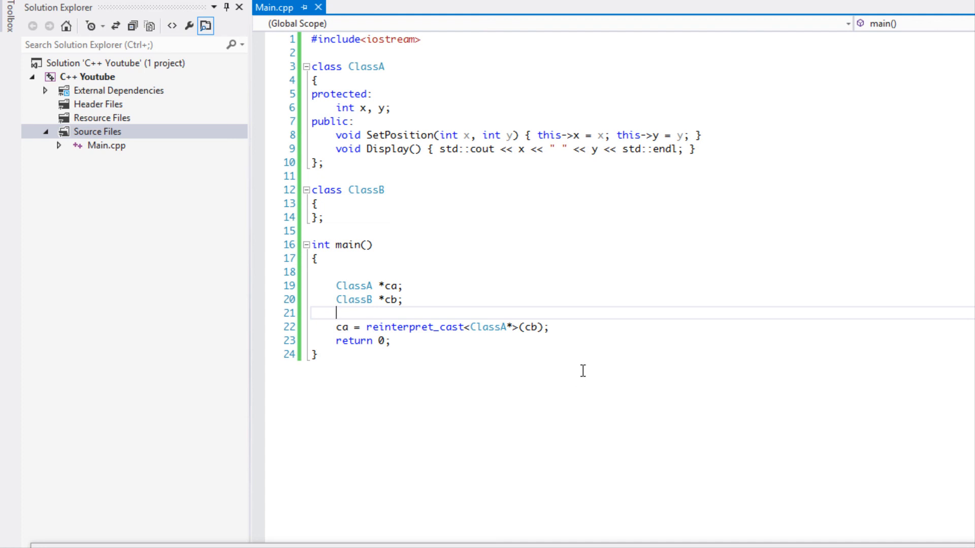
mouse_move(477, 327)
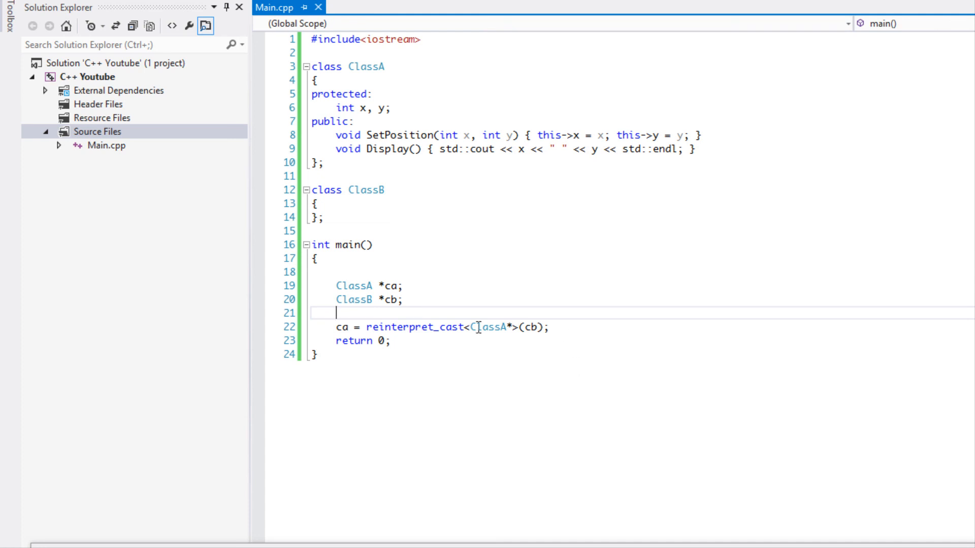
mouse_move(555, 338)
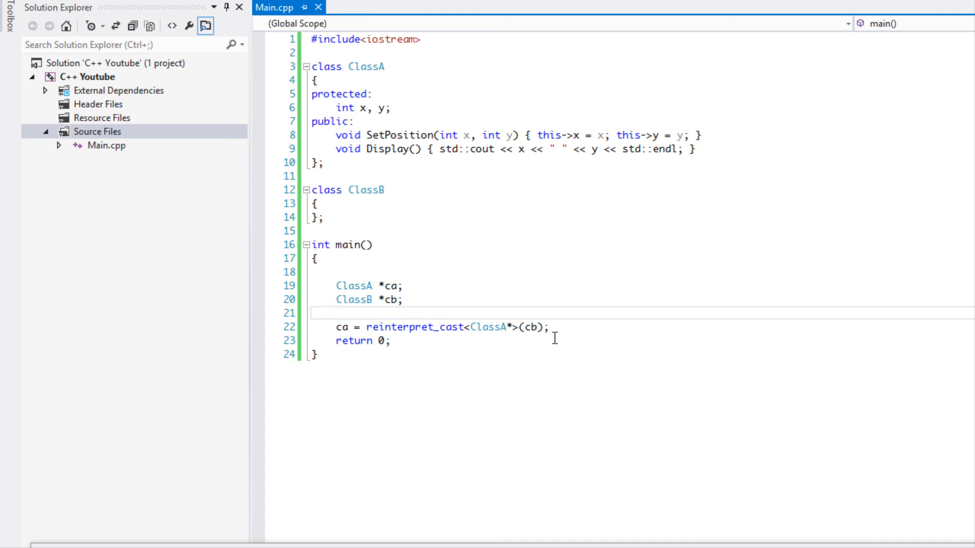